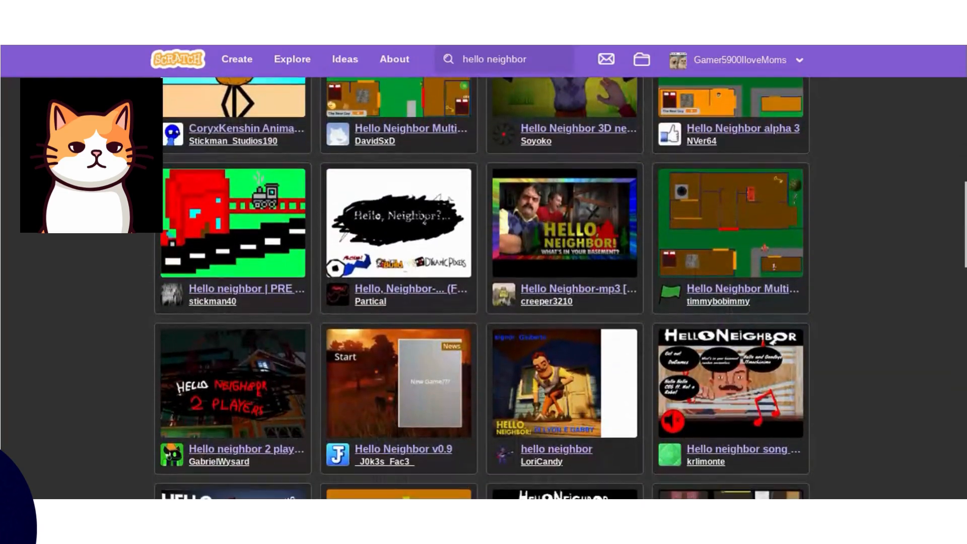
Step: Start the fan-made Hello Neighbor game from its title screen via PLAY
scroll(down, 3)
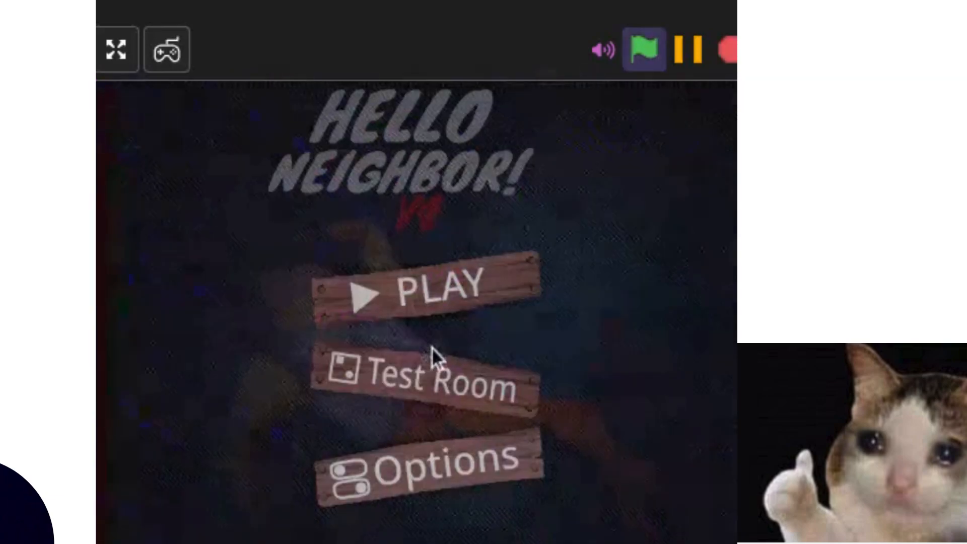
click(425, 290)
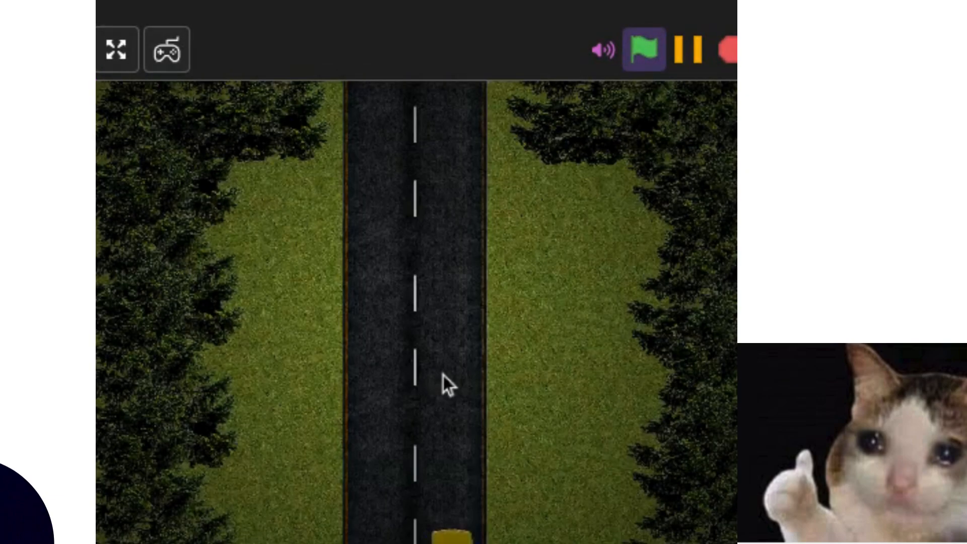